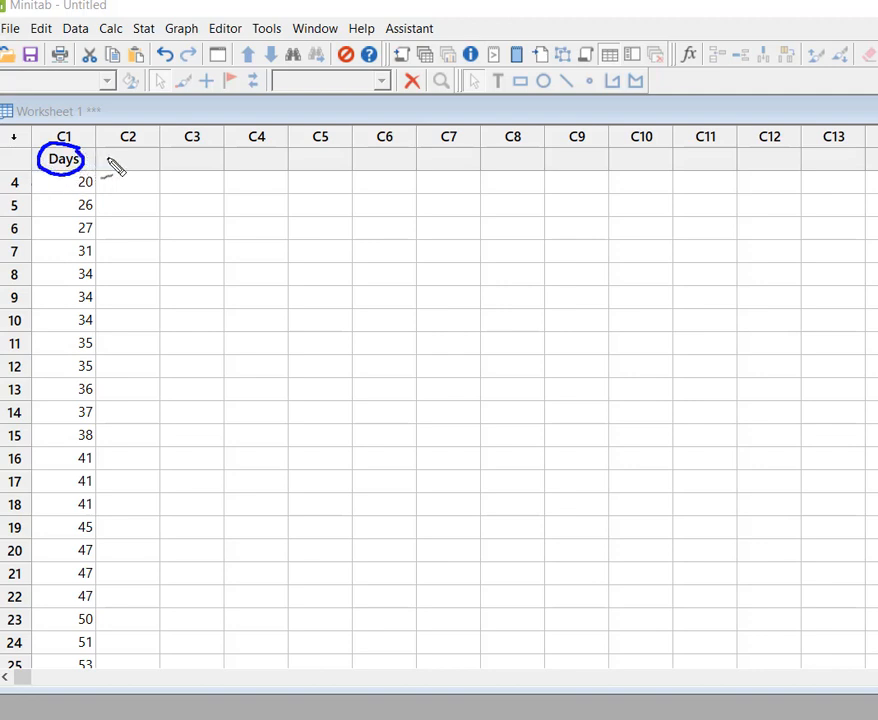
mouse_move(248, 418)
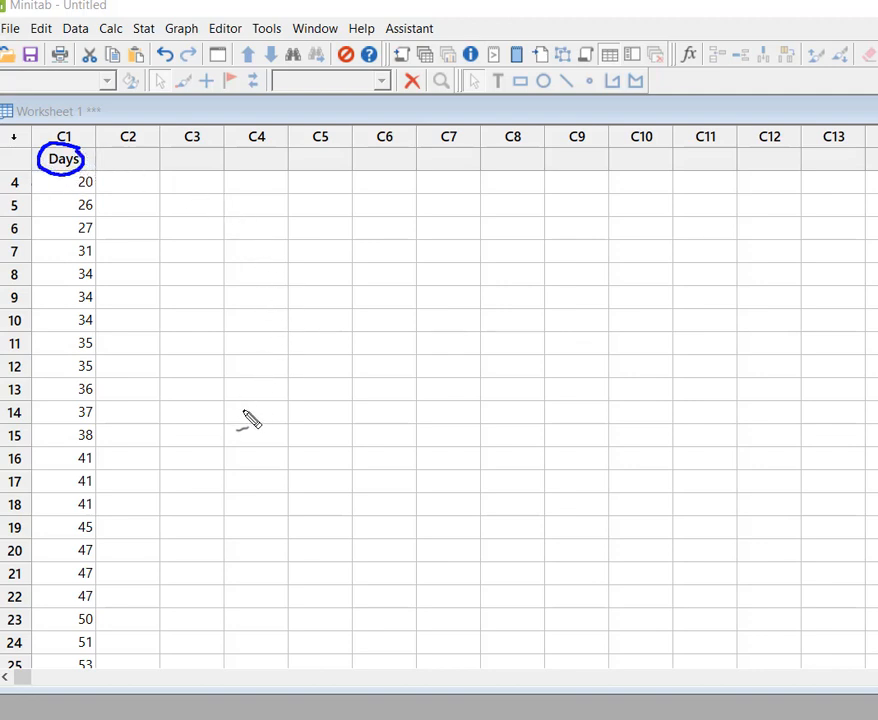
mouse_move(152, 310)
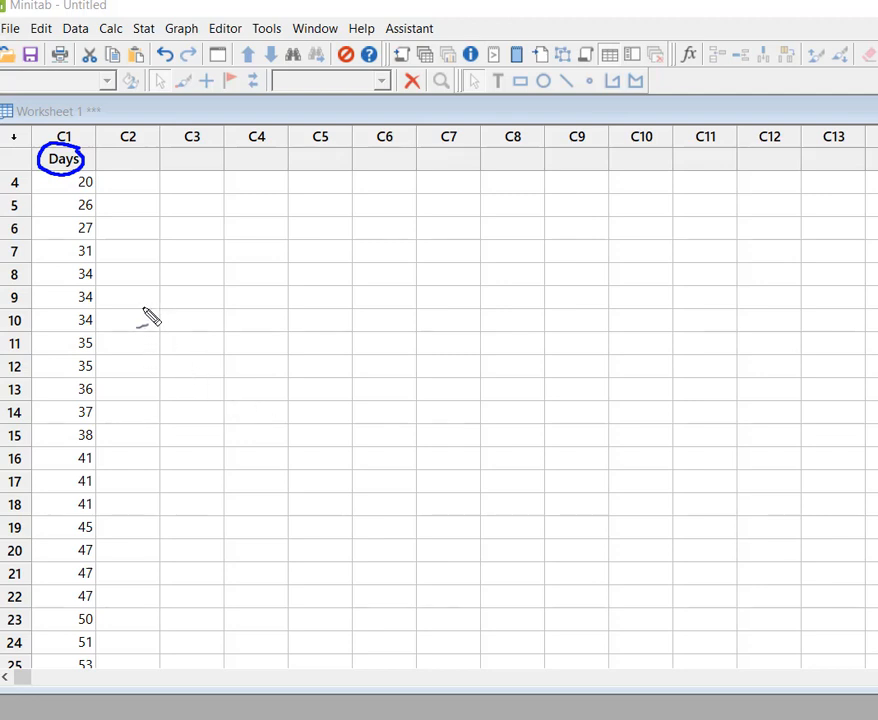
mouse_move(148, 307)
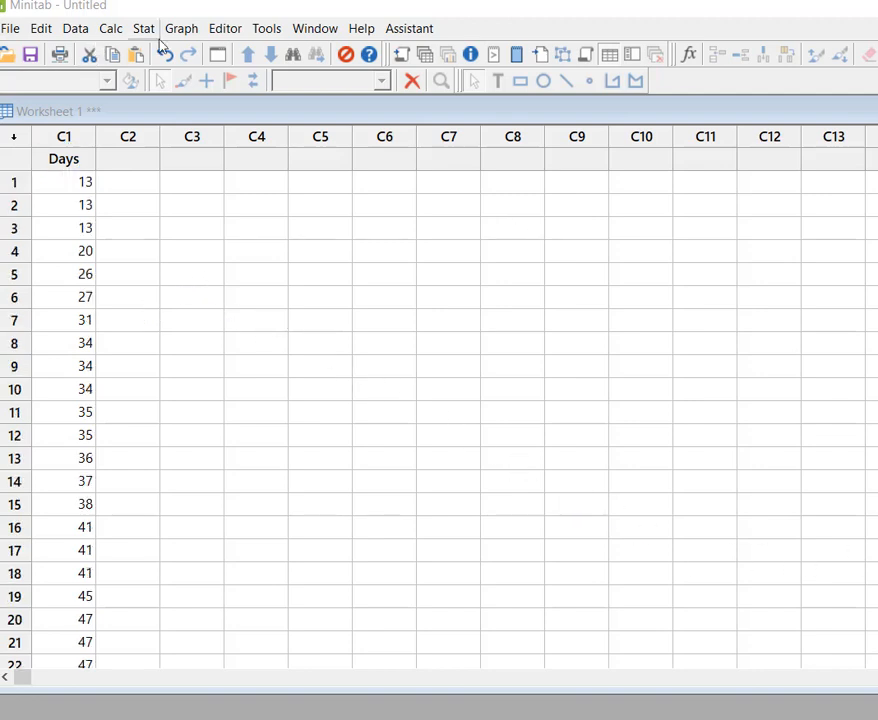
Step: Start a boxplot from the Graph menu
click(181, 28)
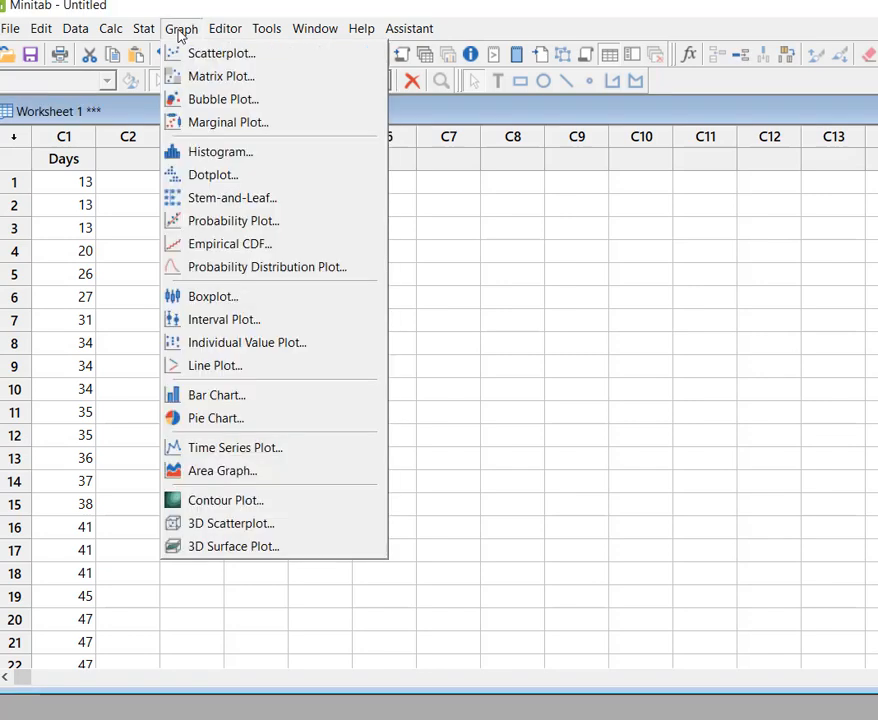
mouse_move(212, 296)
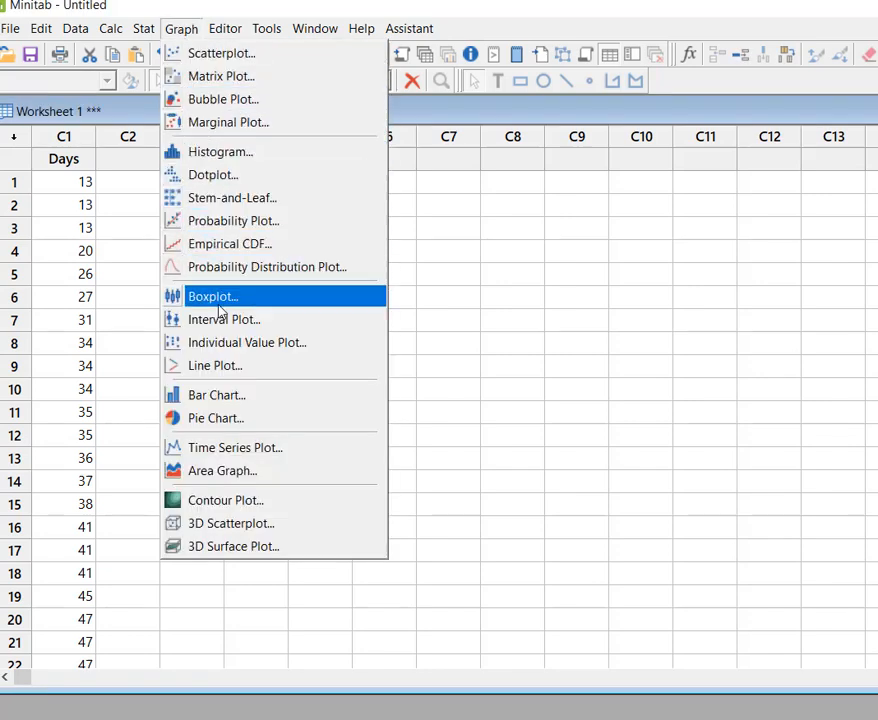
click(211, 296)
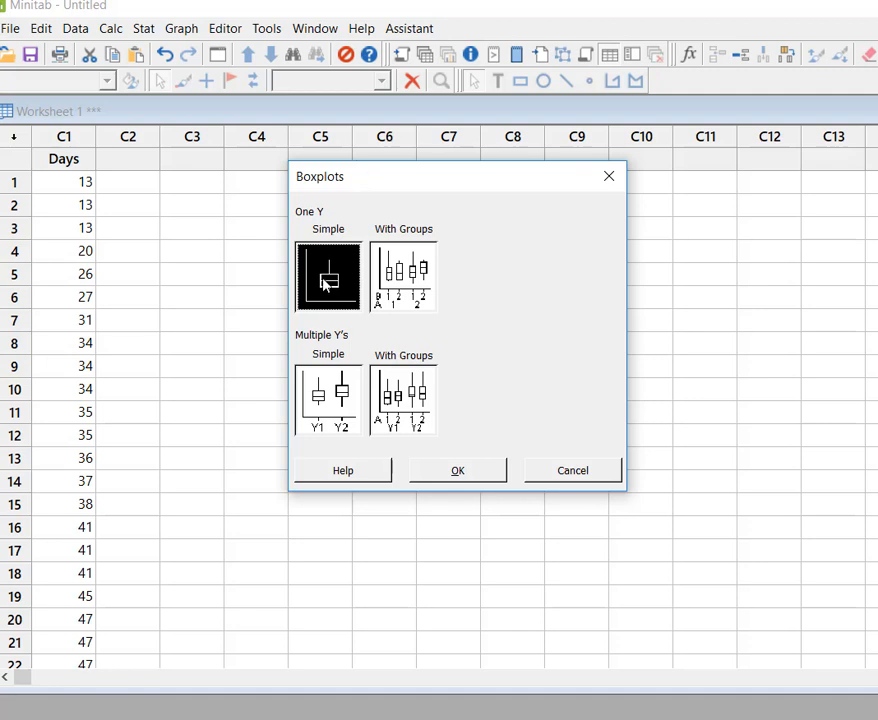
mouse_move(328, 277)
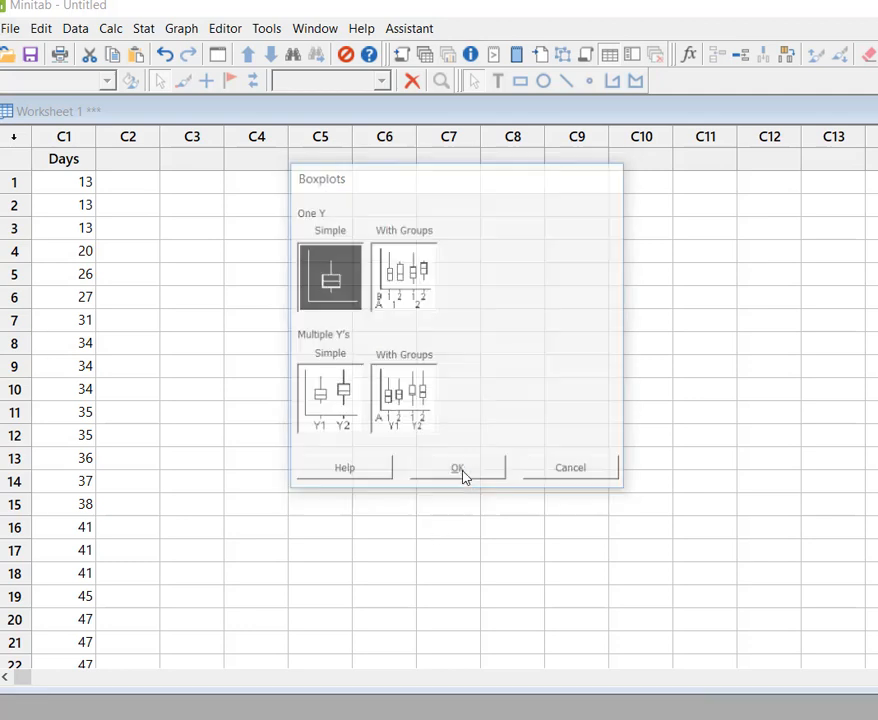
Step: Confirm the One Y Simple boxplot, add C1 Days as the graph variable, and create it
click(457, 468)
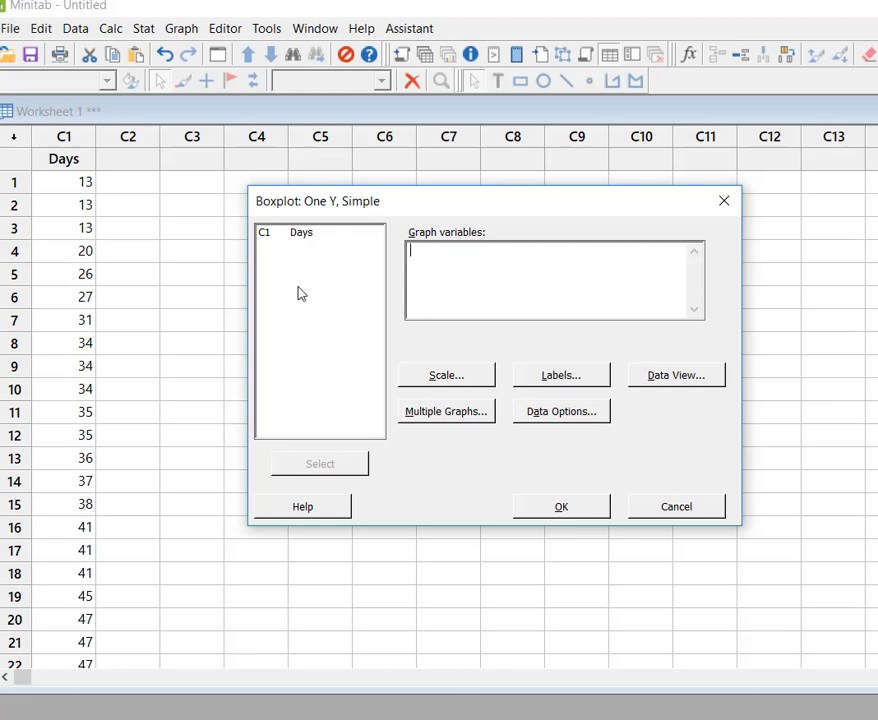
mouse_move(303, 238)
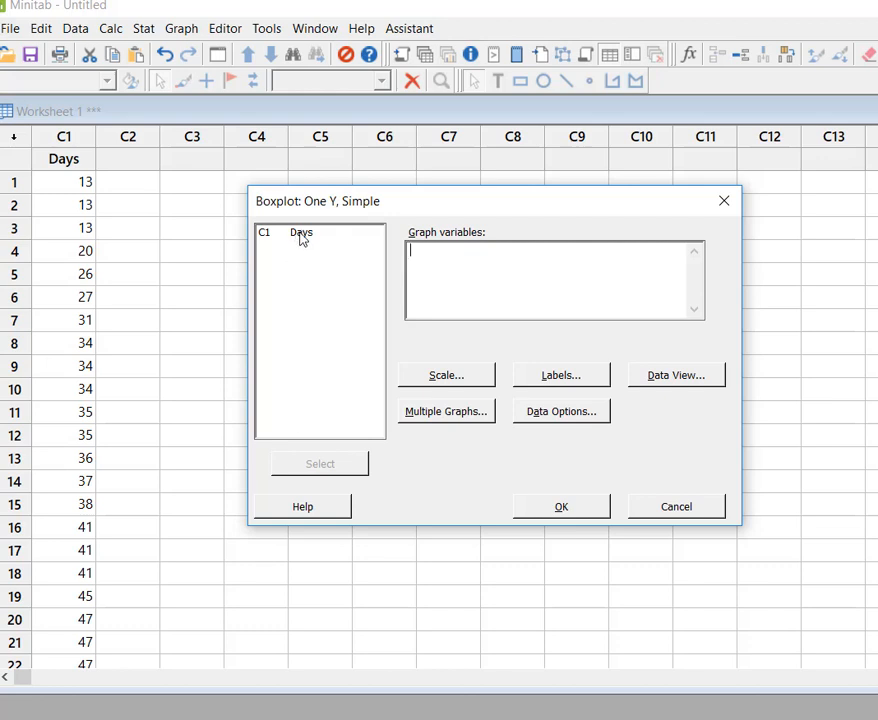
click(300, 232)
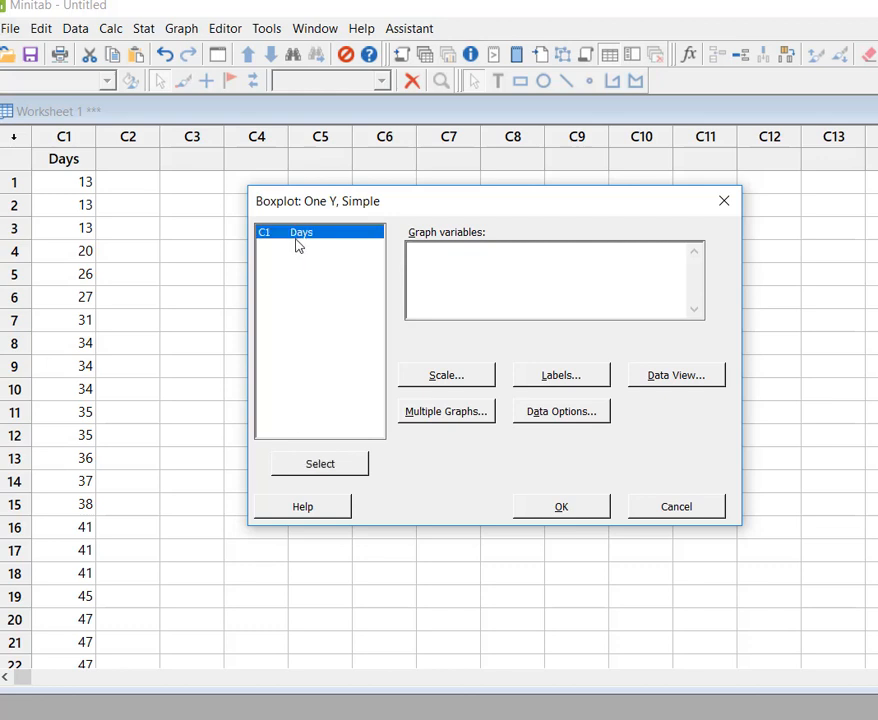
mouse_move(280, 340)
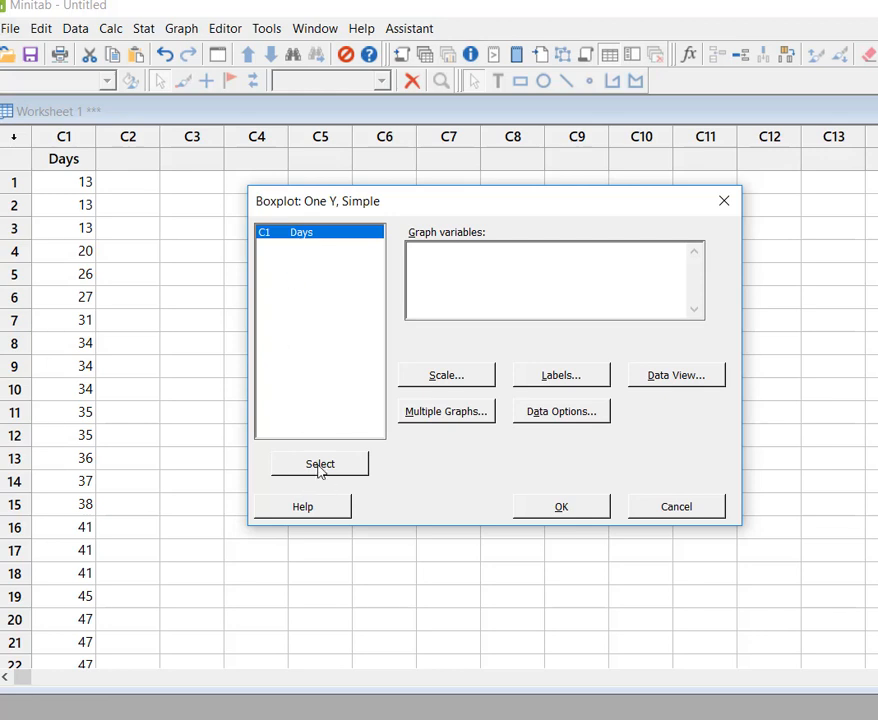
click(320, 464)
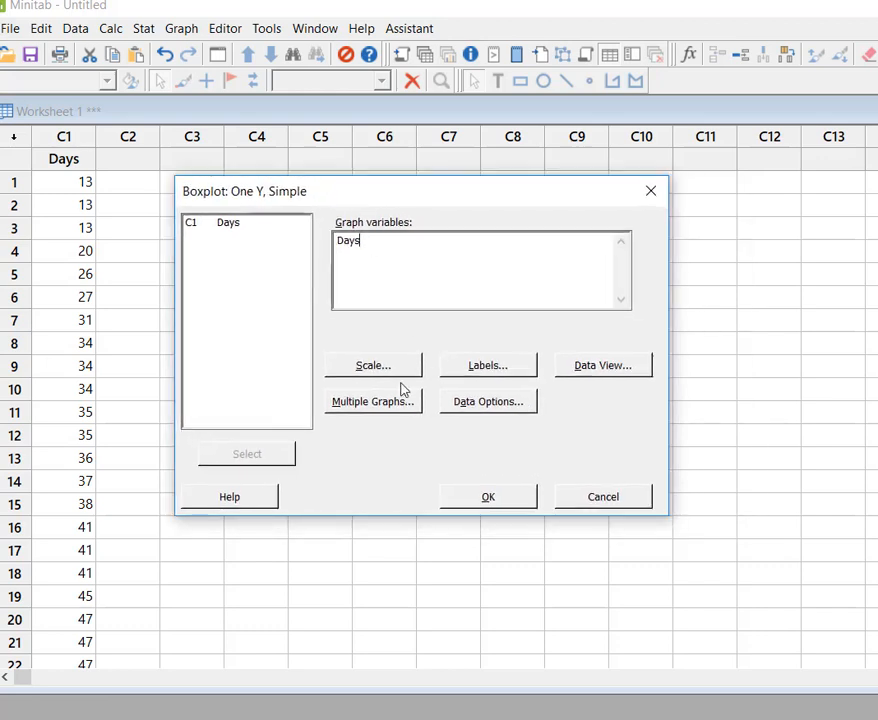
mouse_move(380, 418)
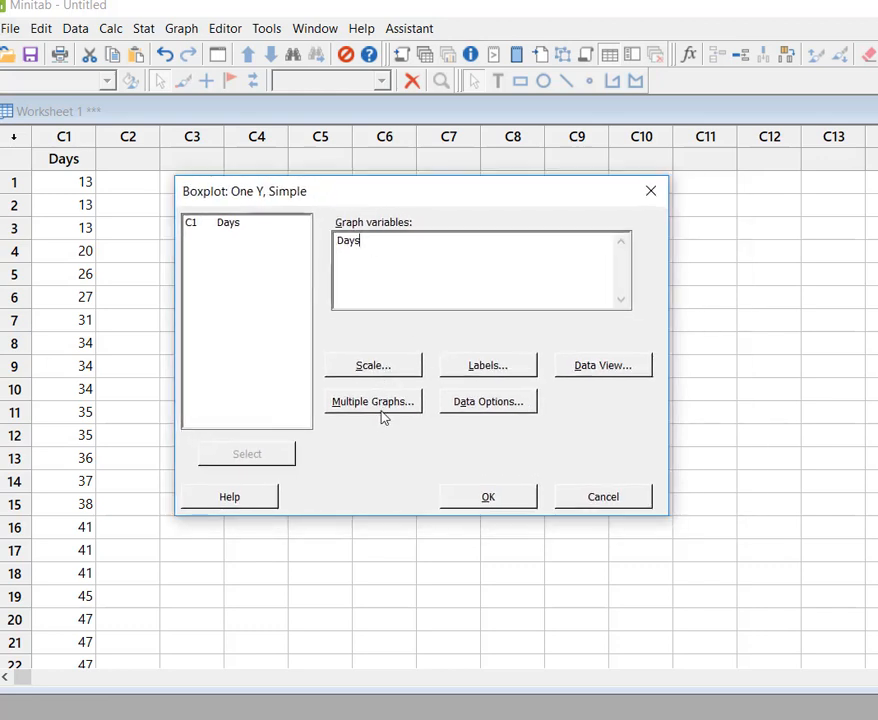
mouse_move(585, 417)
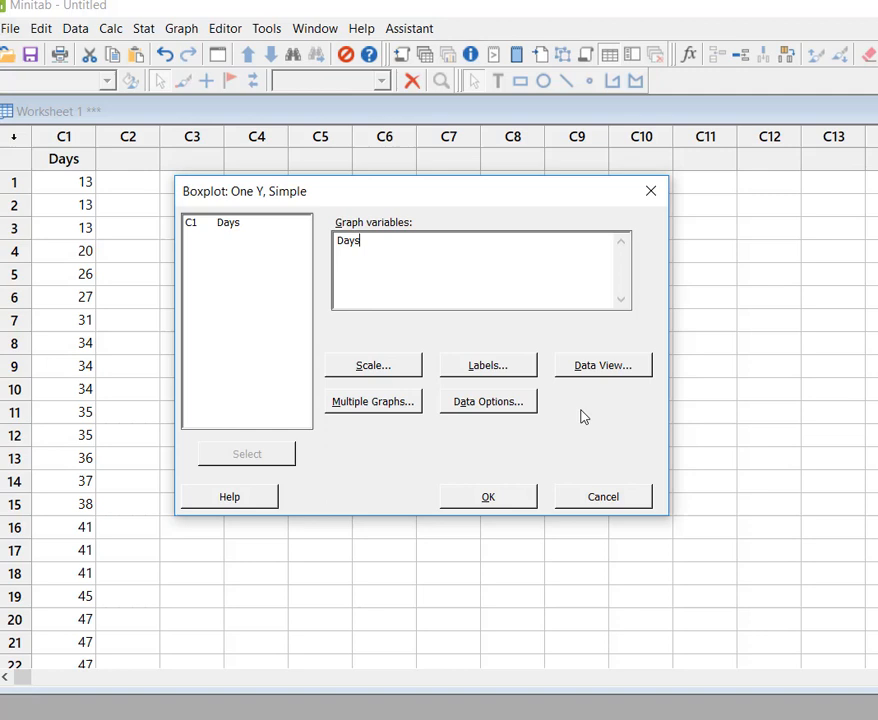
mouse_move(488, 497)
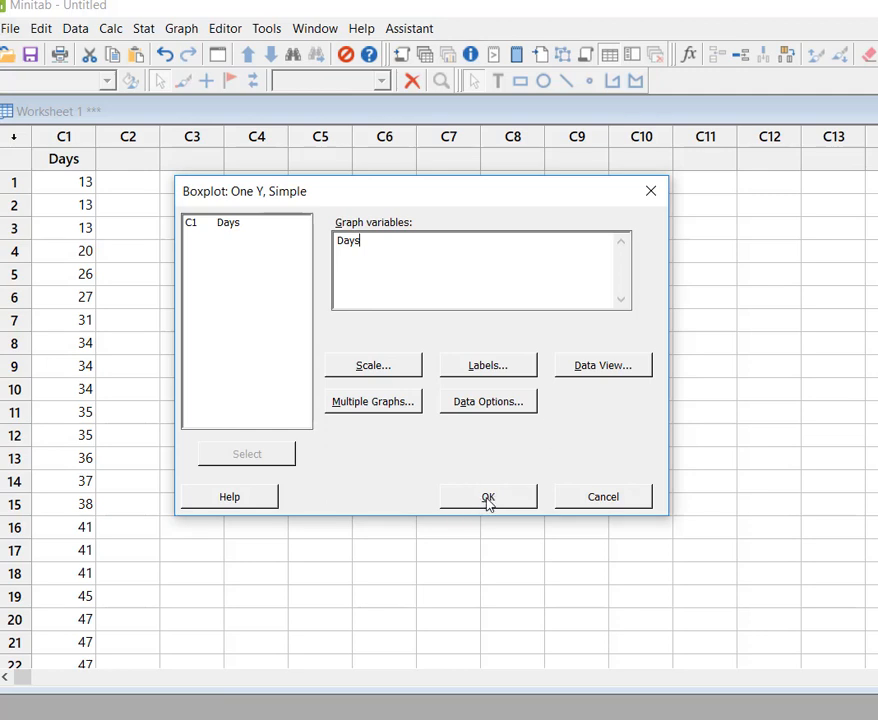
click(488, 497)
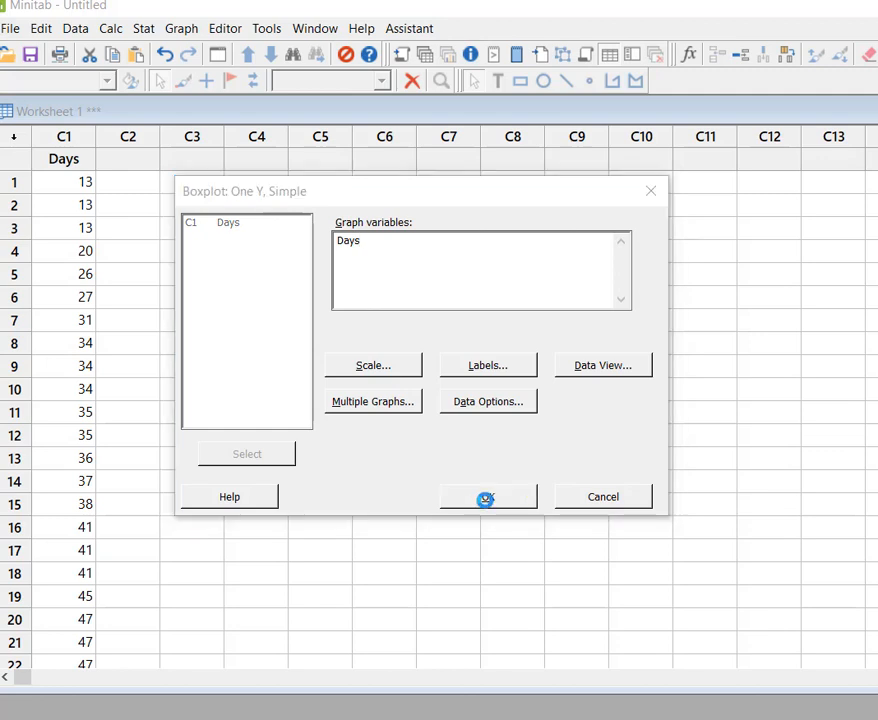
Step: Enlarge the Boxplot of Days window to show the outlier at Days = 82
click(487, 497)
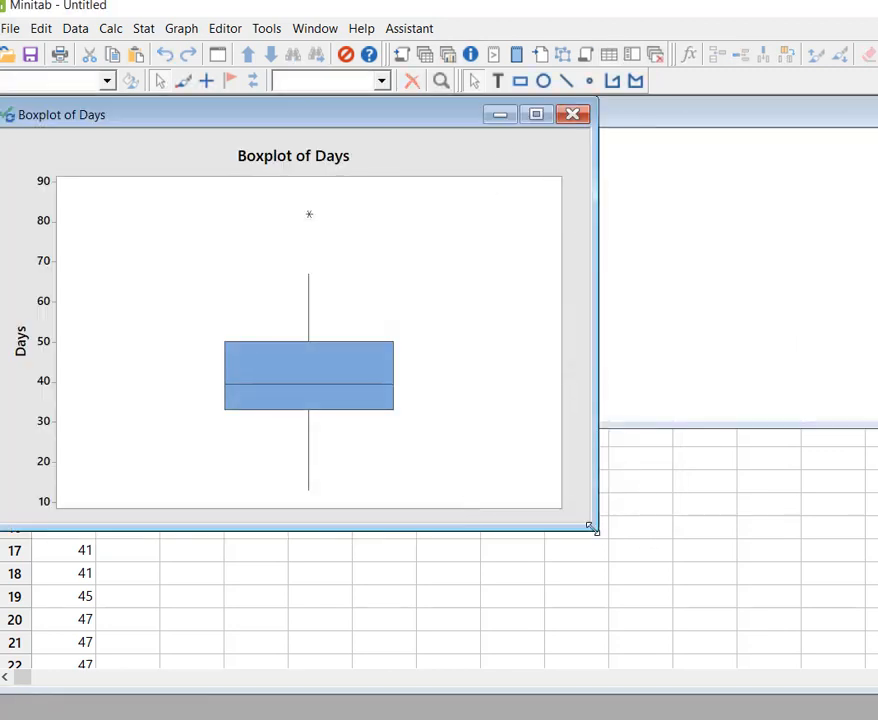
drag(595, 528, 793, 660)
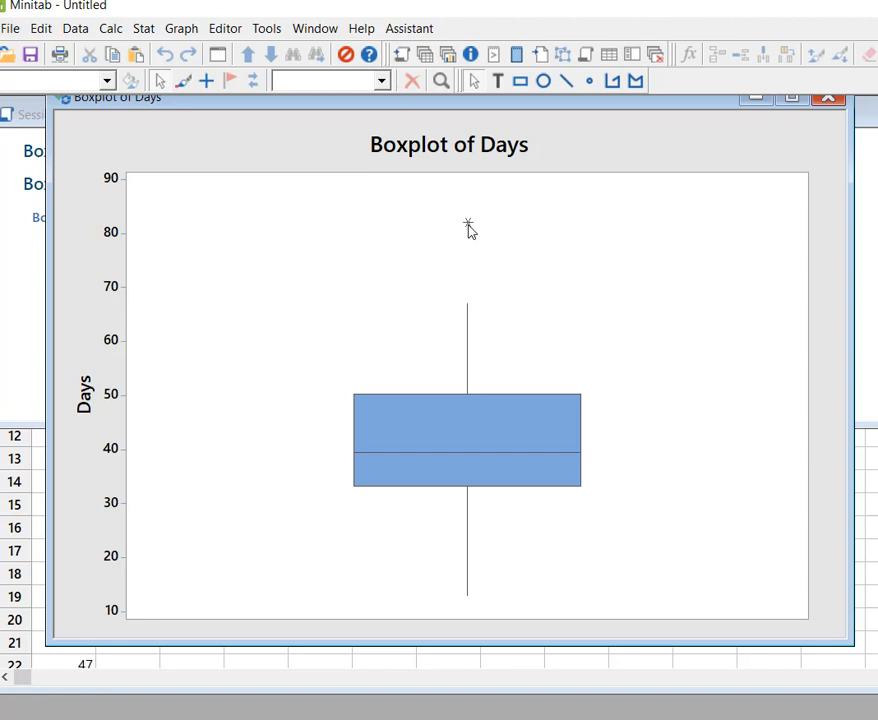
mouse_move(467, 228)
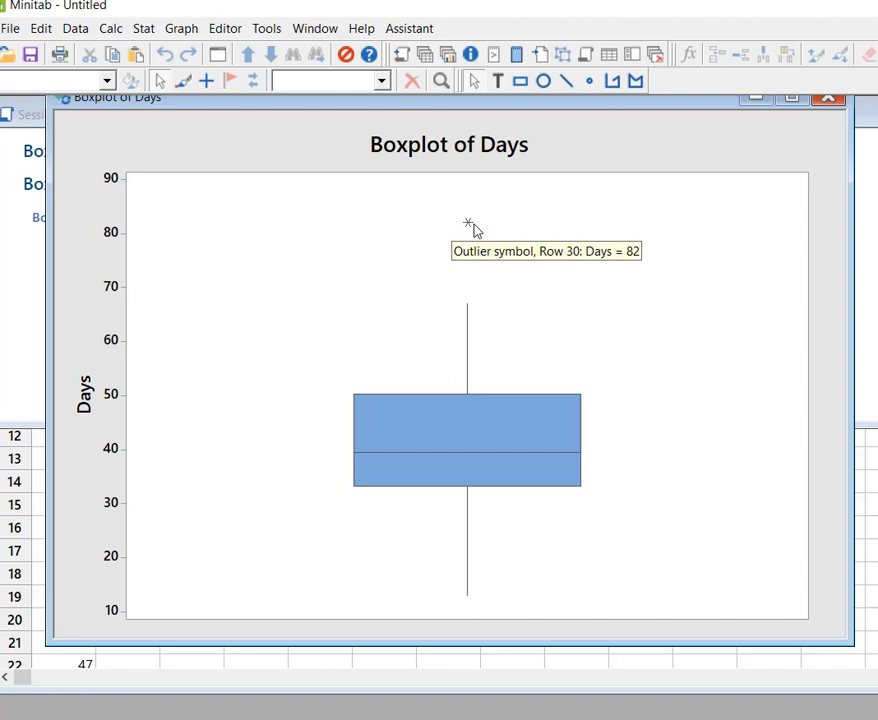
mouse_move(480, 453)
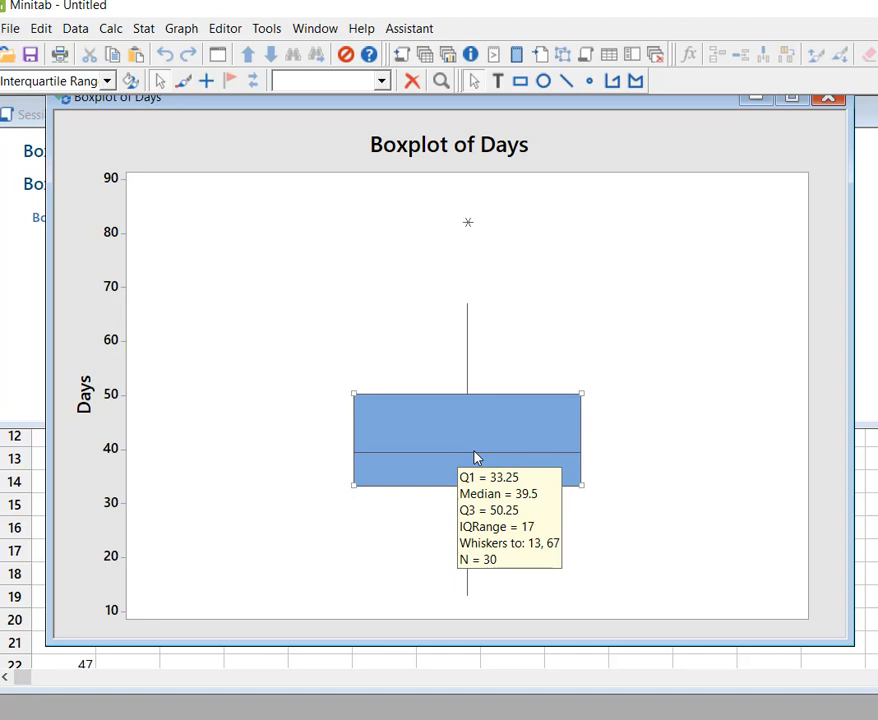
mouse_move(664, 326)
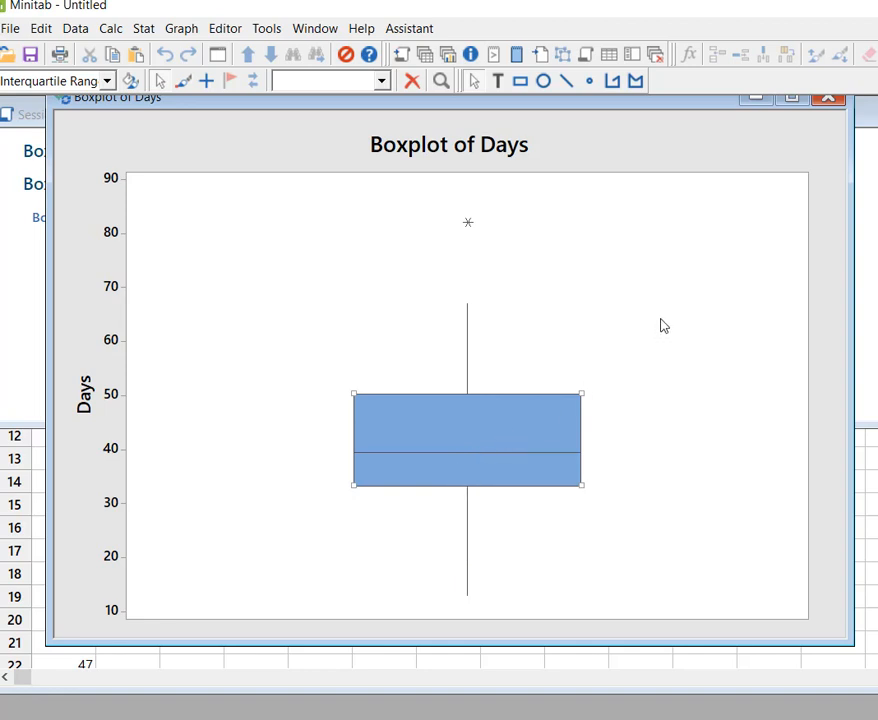
mouse_move(617, 110)
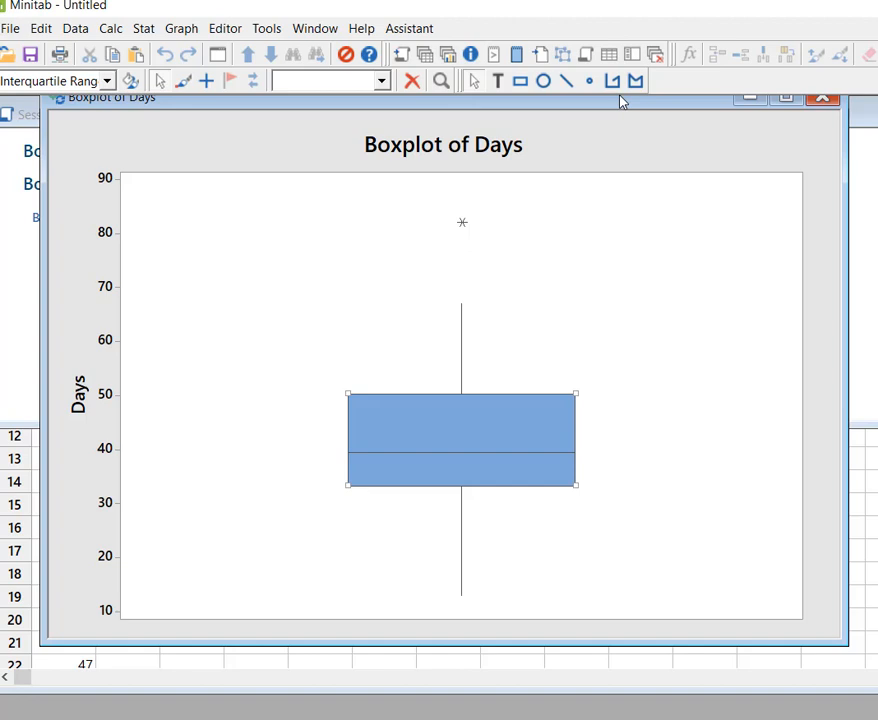
mouse_move(622, 102)
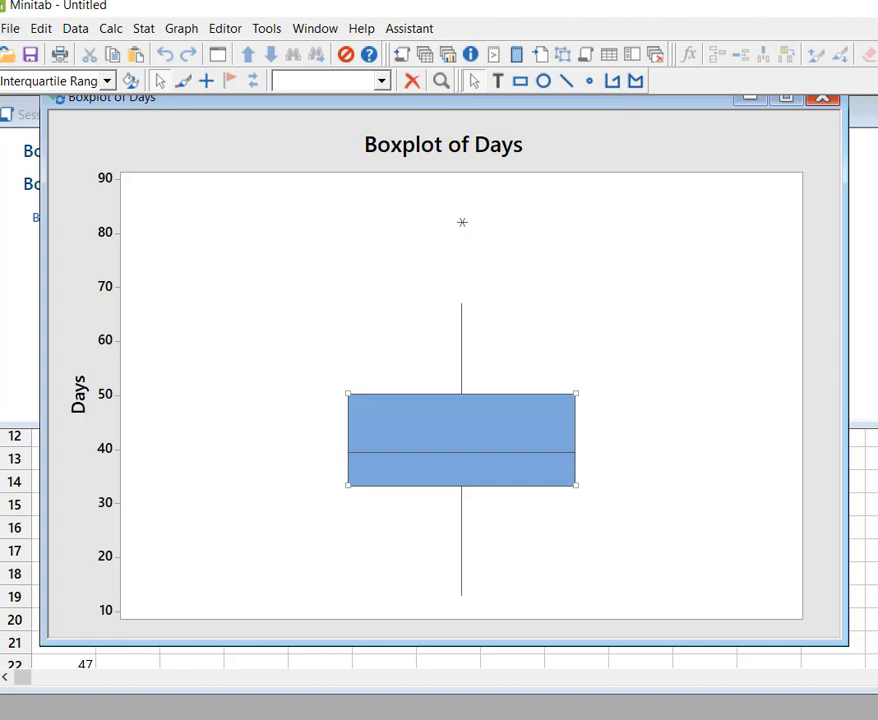